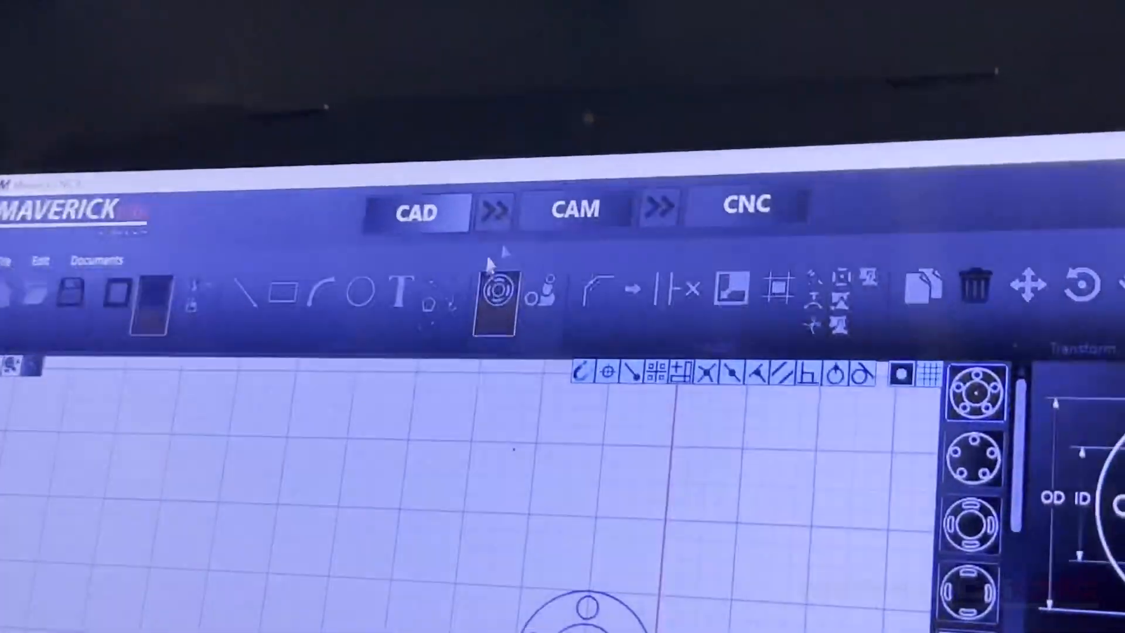
Step: Switch through the CAM workspace to the CNC machine-control workspace for the plasma table
click(574, 208)
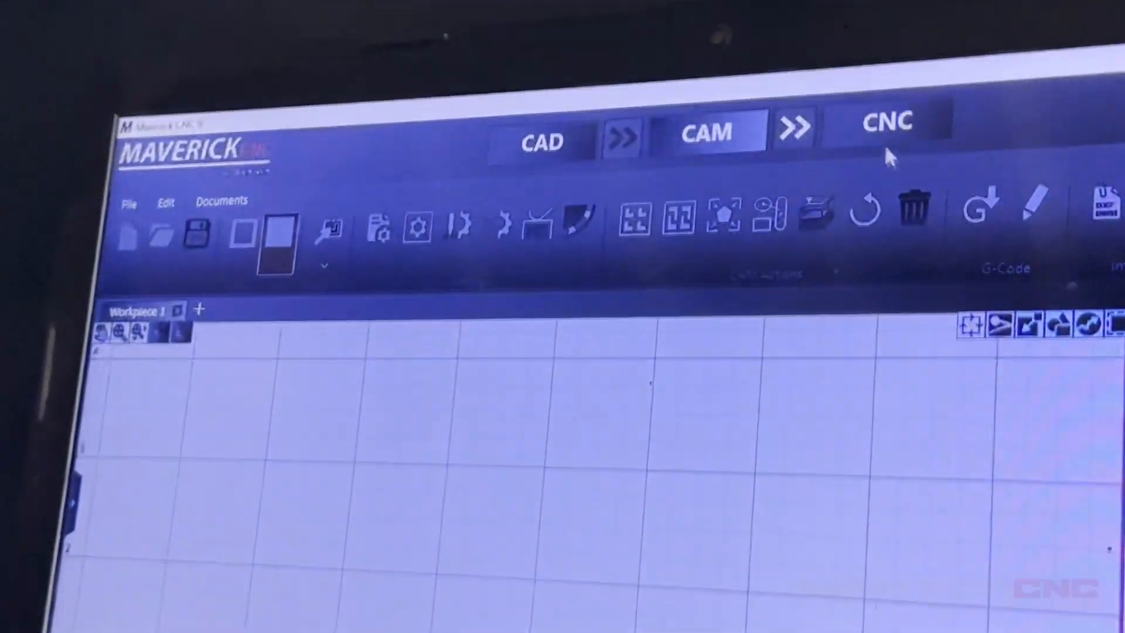
click(888, 125)
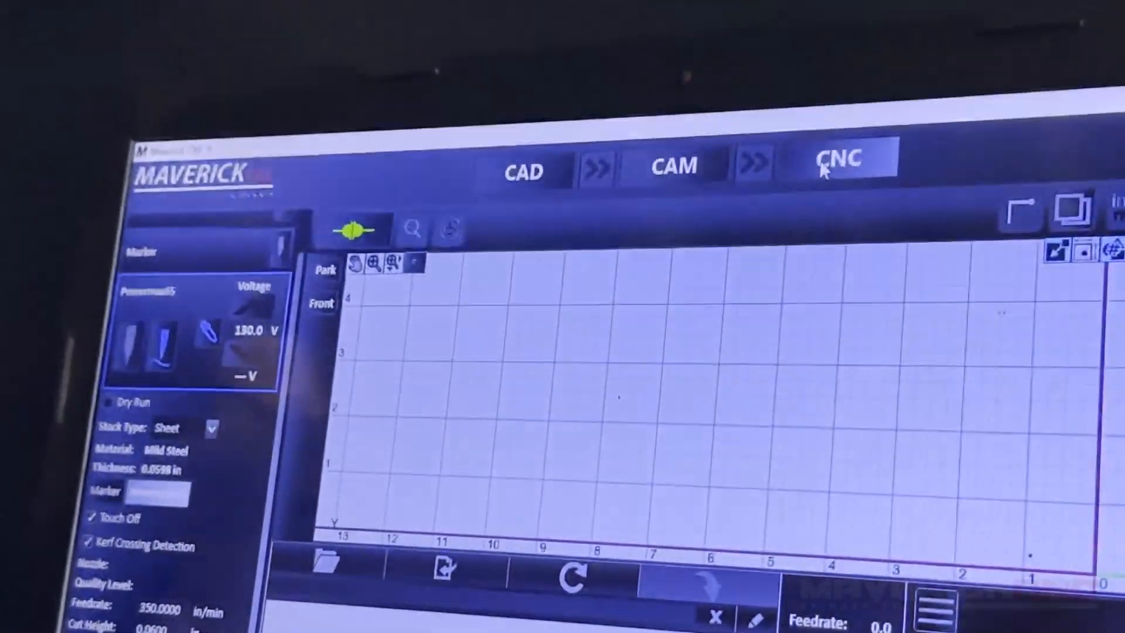